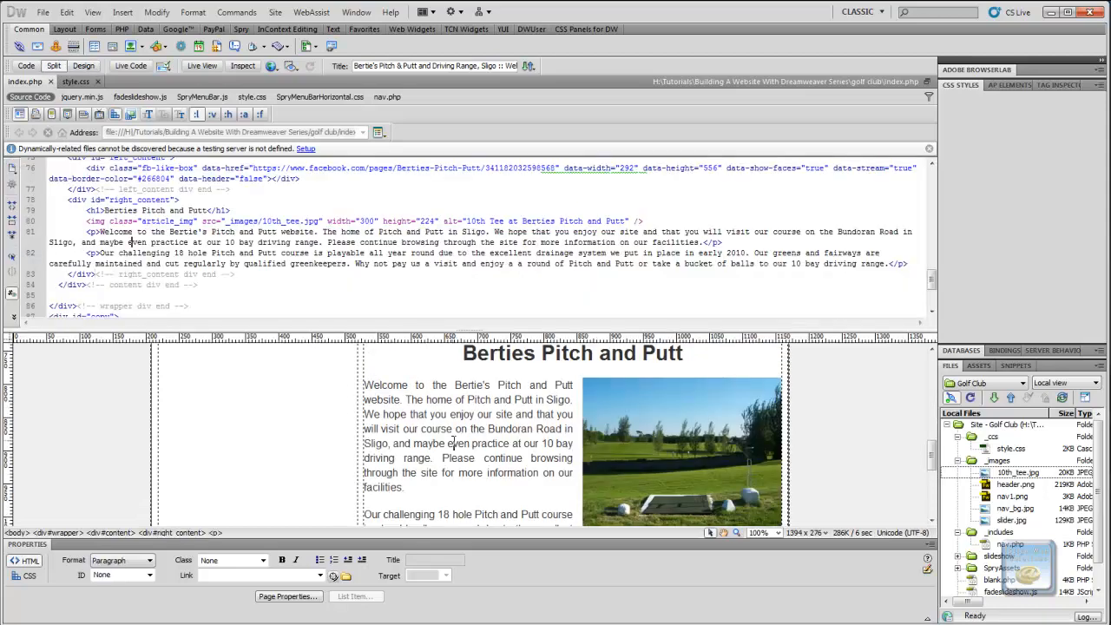
- In style.css, find the #right_content rule and select its 630 width value
scroll(down, 3)
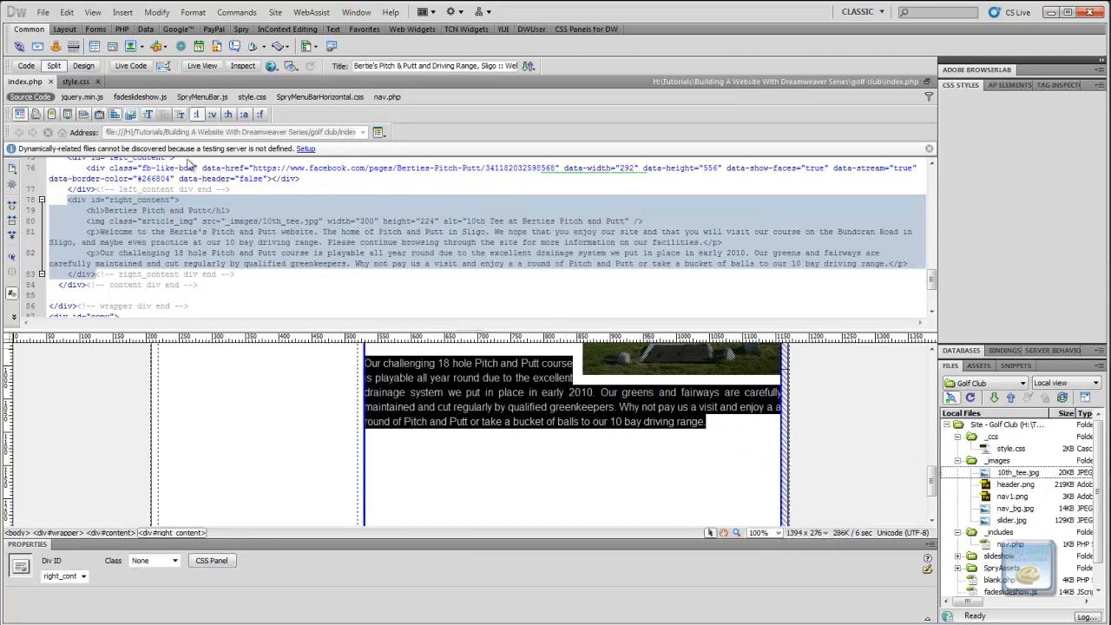
click(76, 81)
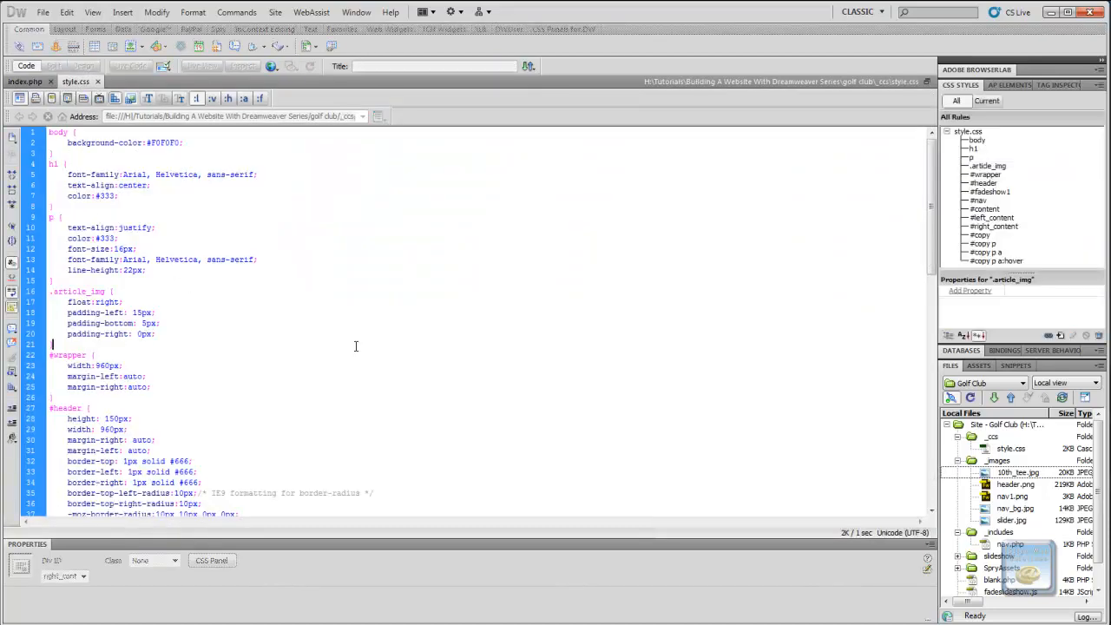
scroll(down, 3)
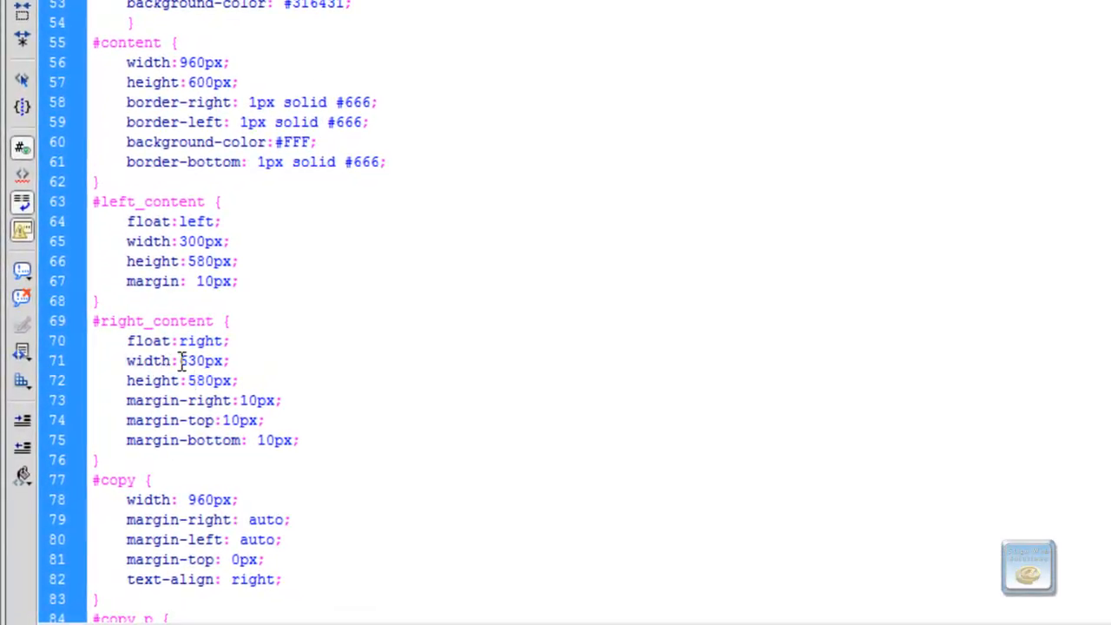
double_click(194, 360)
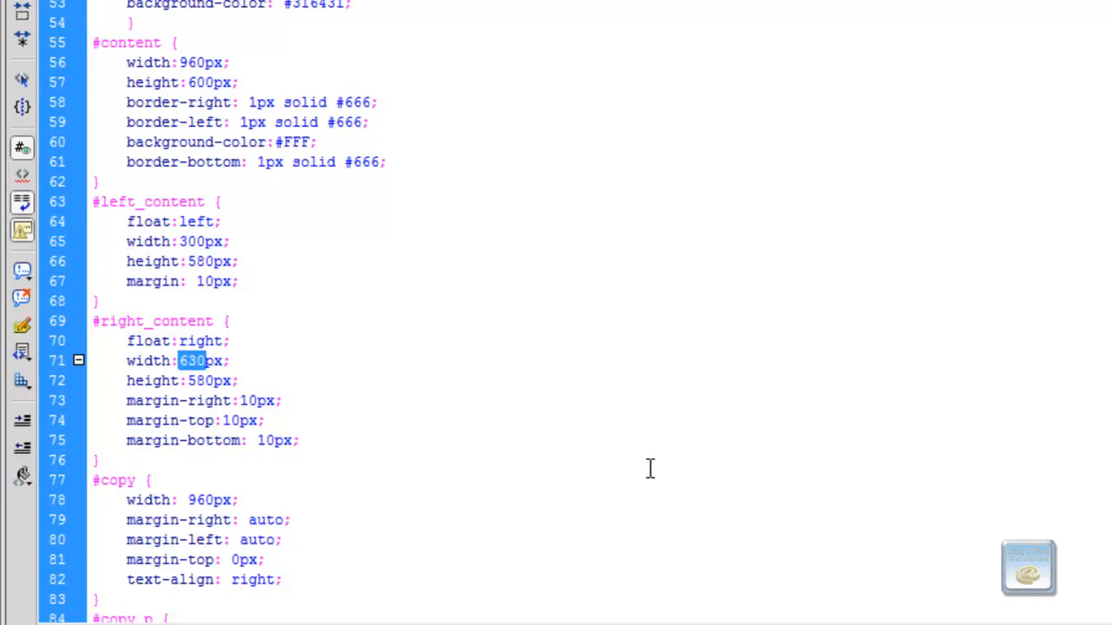
scroll(down, 3)
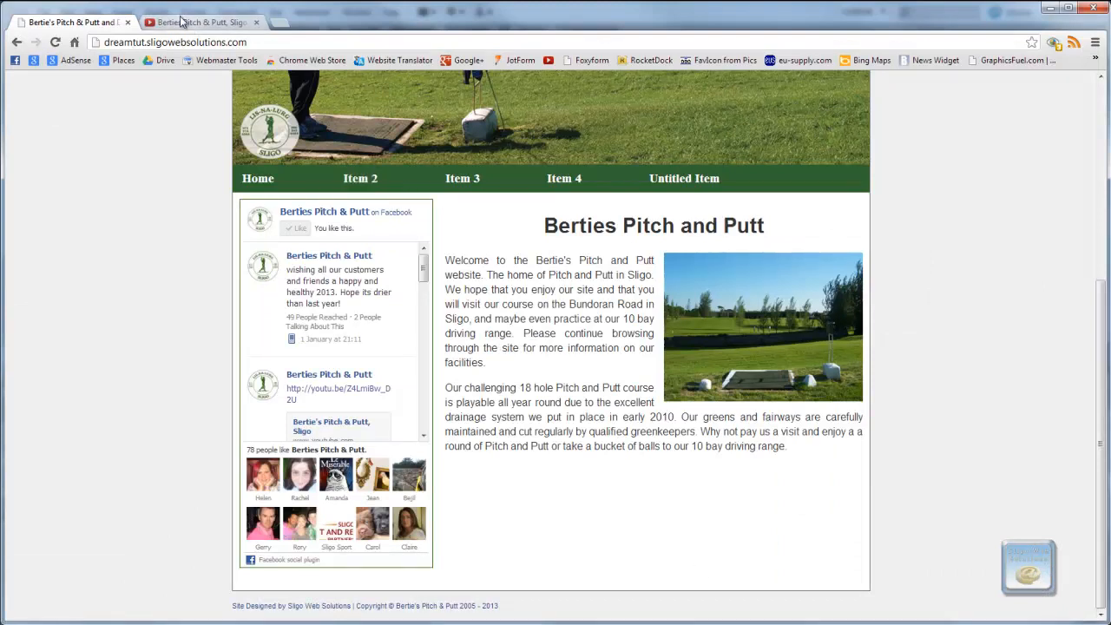
- Show the Berties Pitch & Putt, Sligo YouTube page and scroll to its sharing options
click(201, 21)
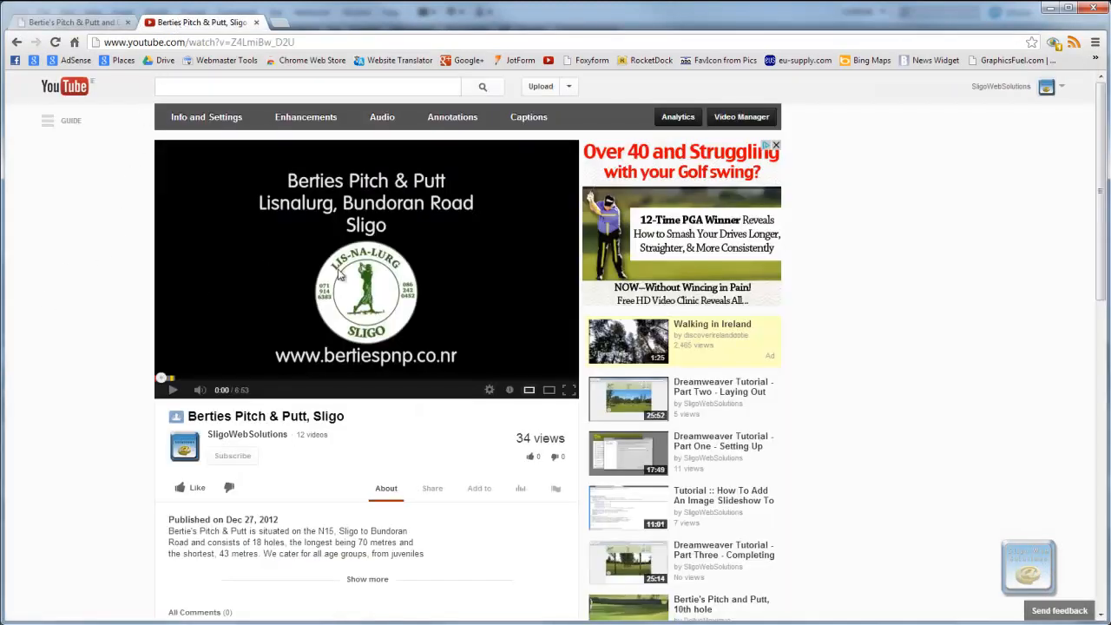
mouse_move(98, 330)
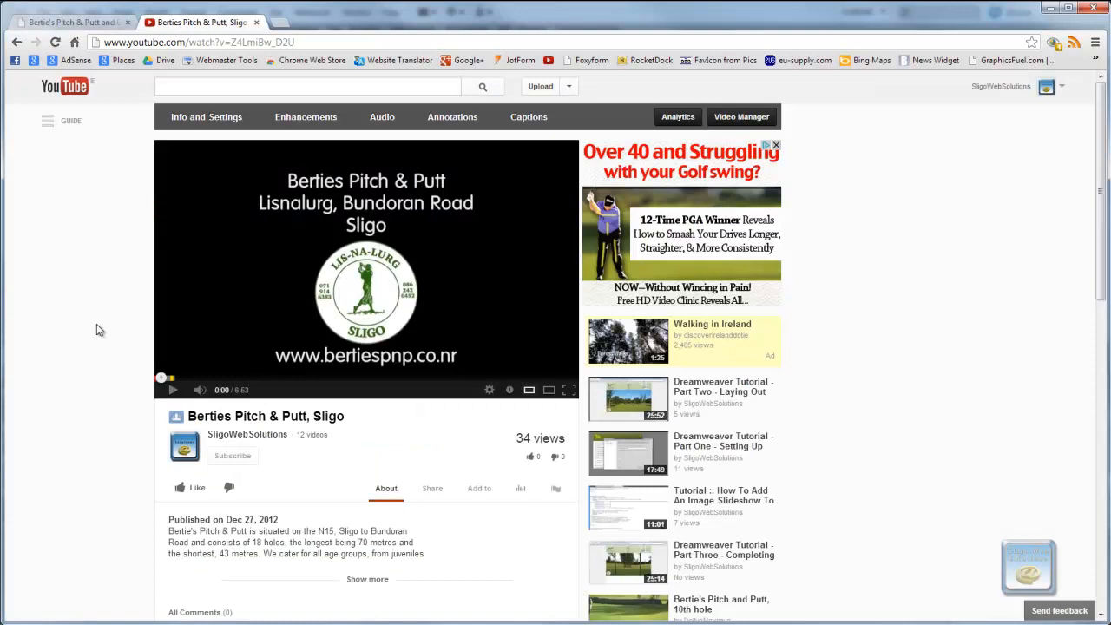
click(490, 390)
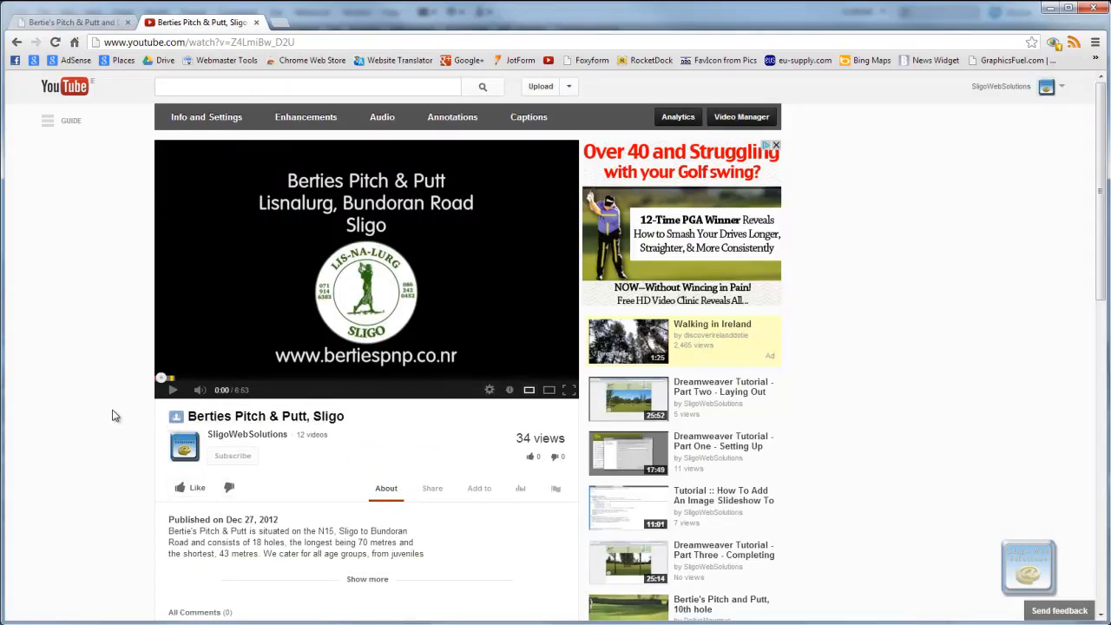
scroll(down, 3)
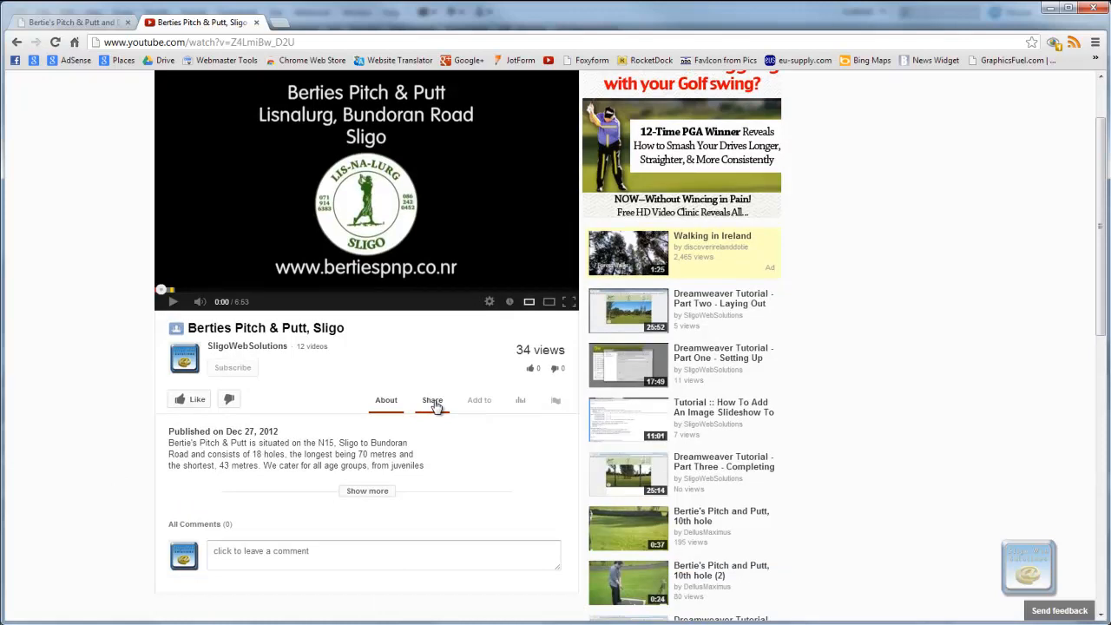
- Under Share > Embed, set a custom 630 by 354 player size for the embed code
click(432, 401)
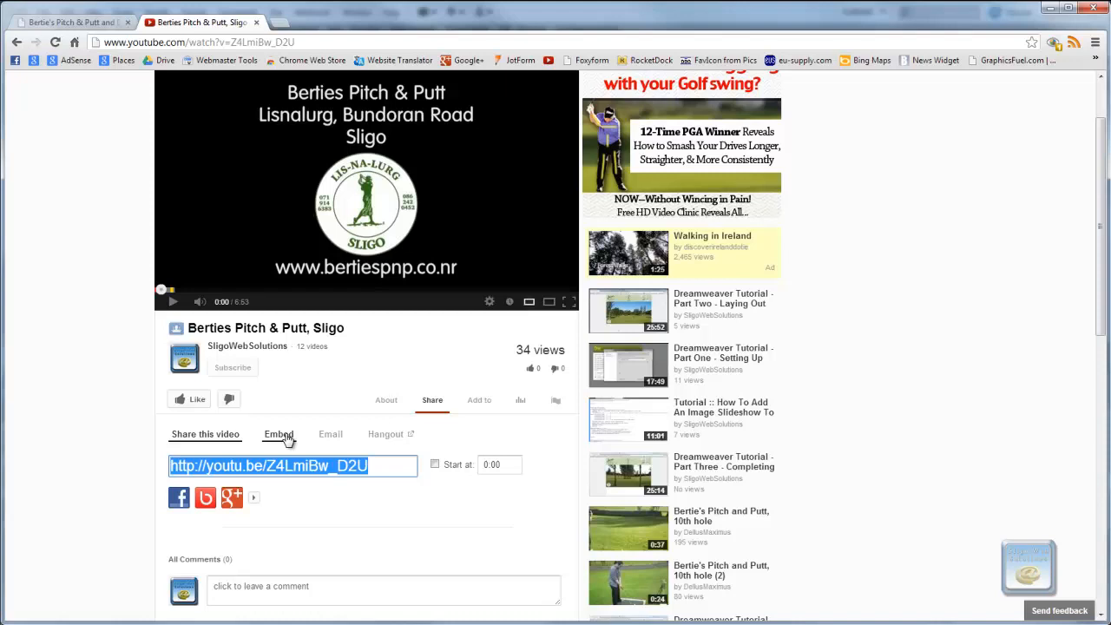
click(279, 434)
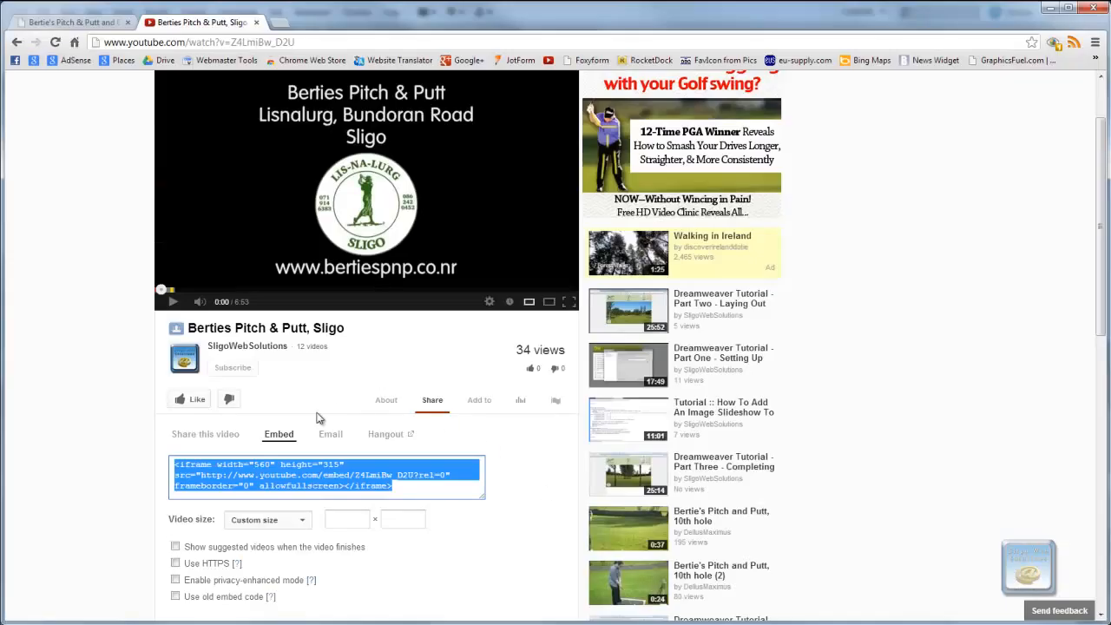
click(347, 519)
text(630)
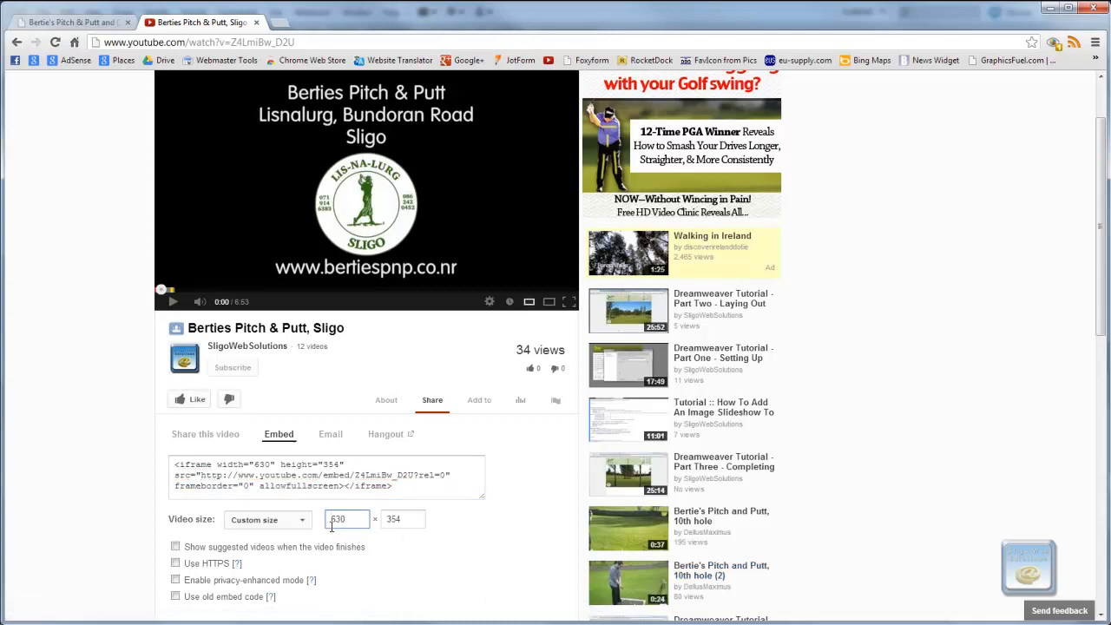
click(402, 518)
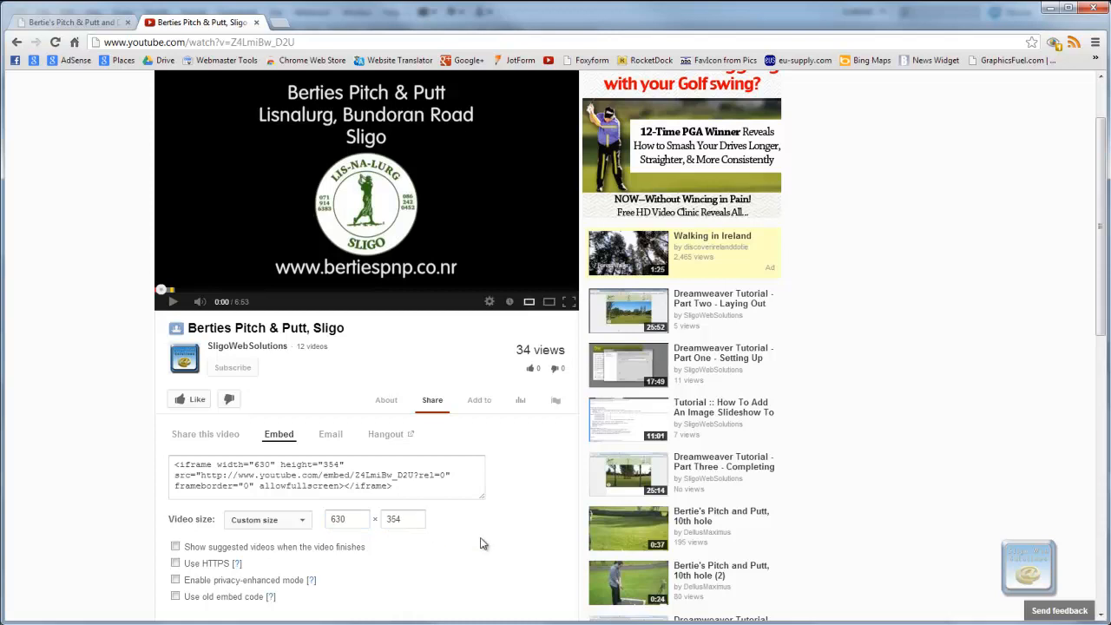
scroll(down, 3)
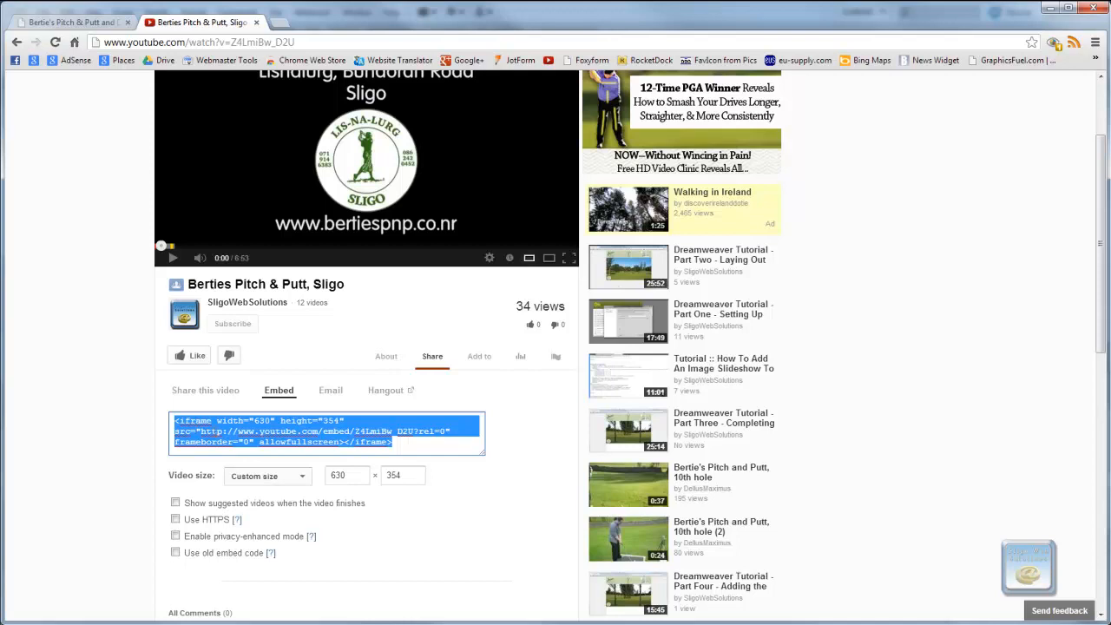
mouse_move(256, 519)
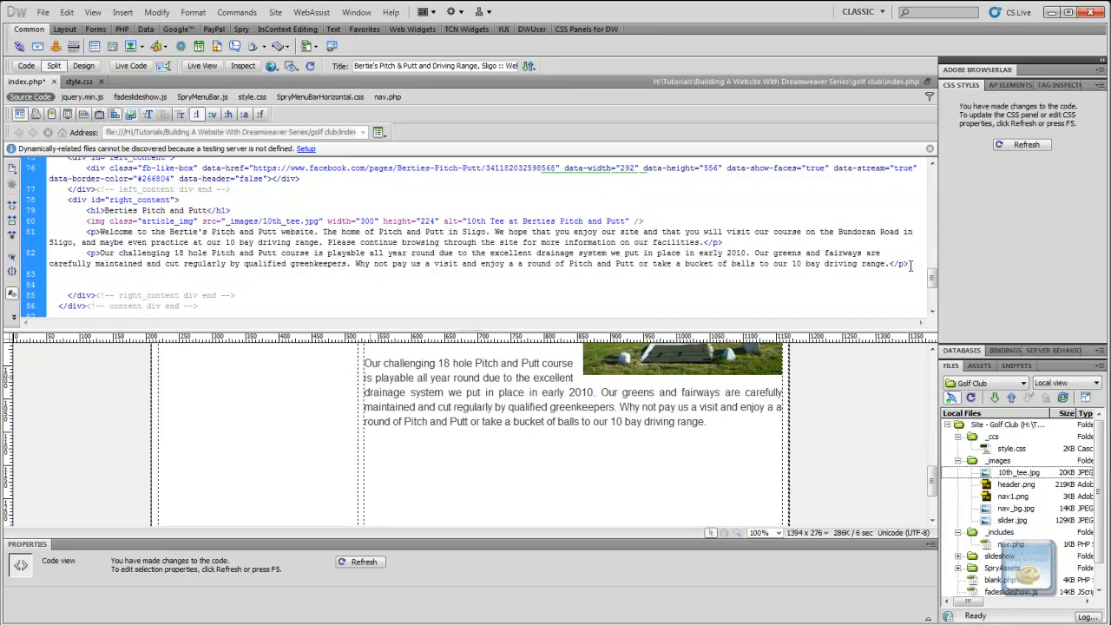
- Paste the 630x354 YouTube iframe code after the second paragraph in right_content
text(<iframe width="630" height="354" src="http://www.youtube.com/embed/Z4LmiBw_DZU?rel=0" frameborder="0" allowfullscreen></iframe>)
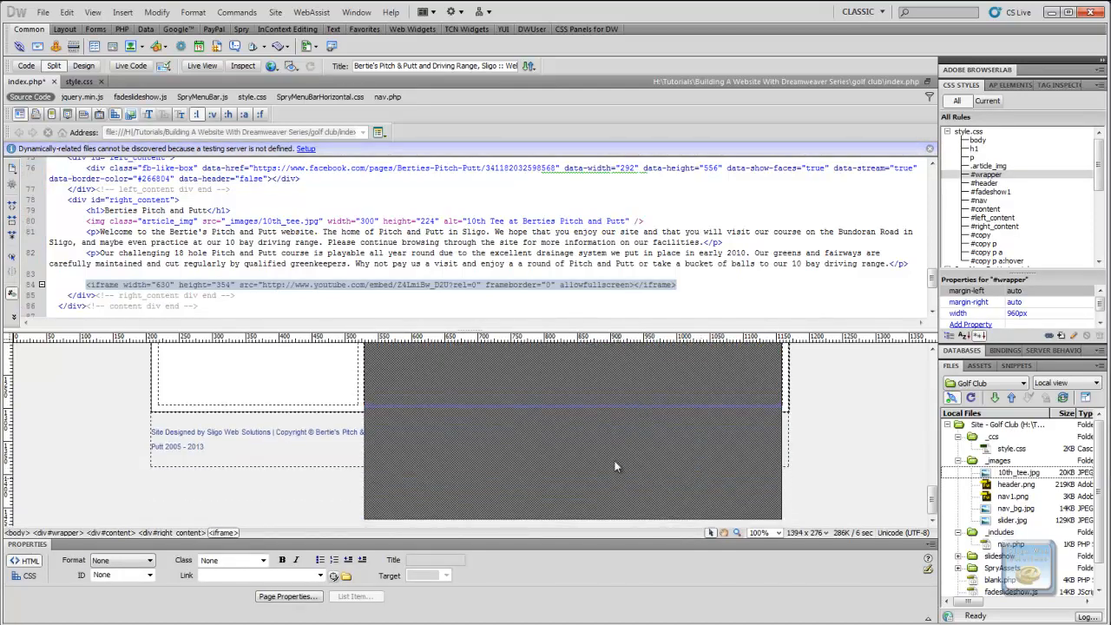
mouse_move(741, 526)
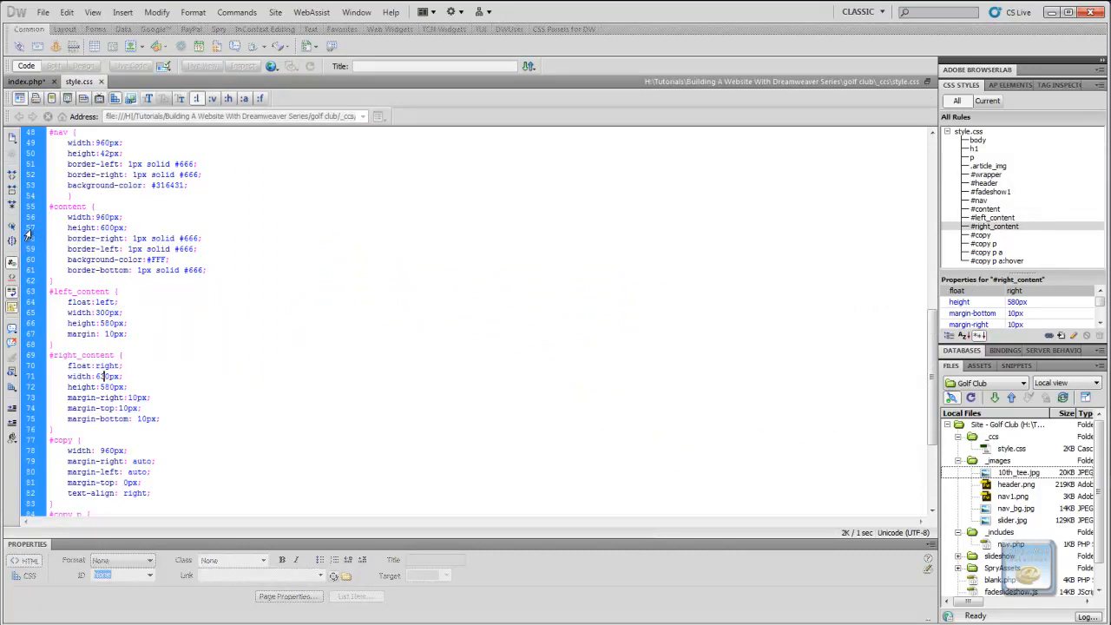
- Delete the height:600px line from the #content rule in style.css
click(96, 228)
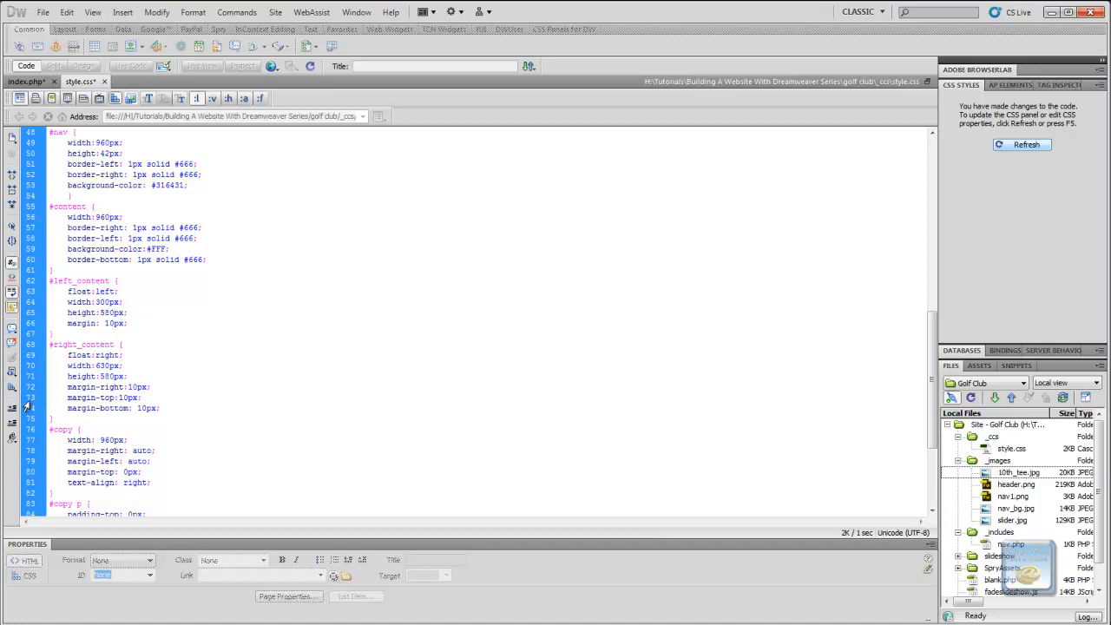
click(95, 376)
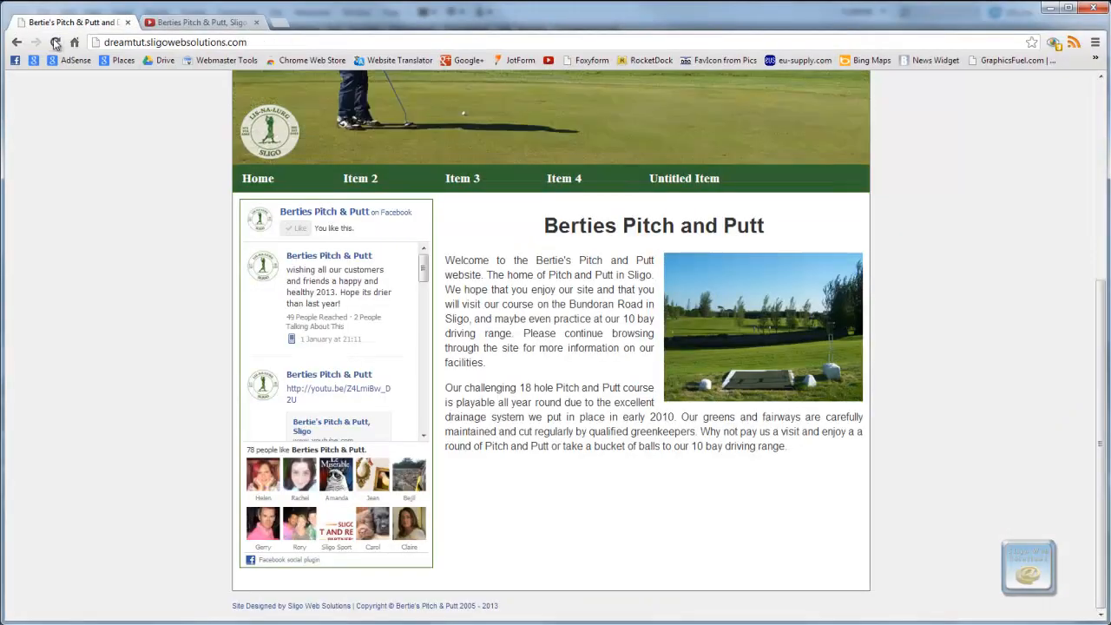
- Reload the homepage in Chrome and scroll down to the embedded video
click(56, 42)
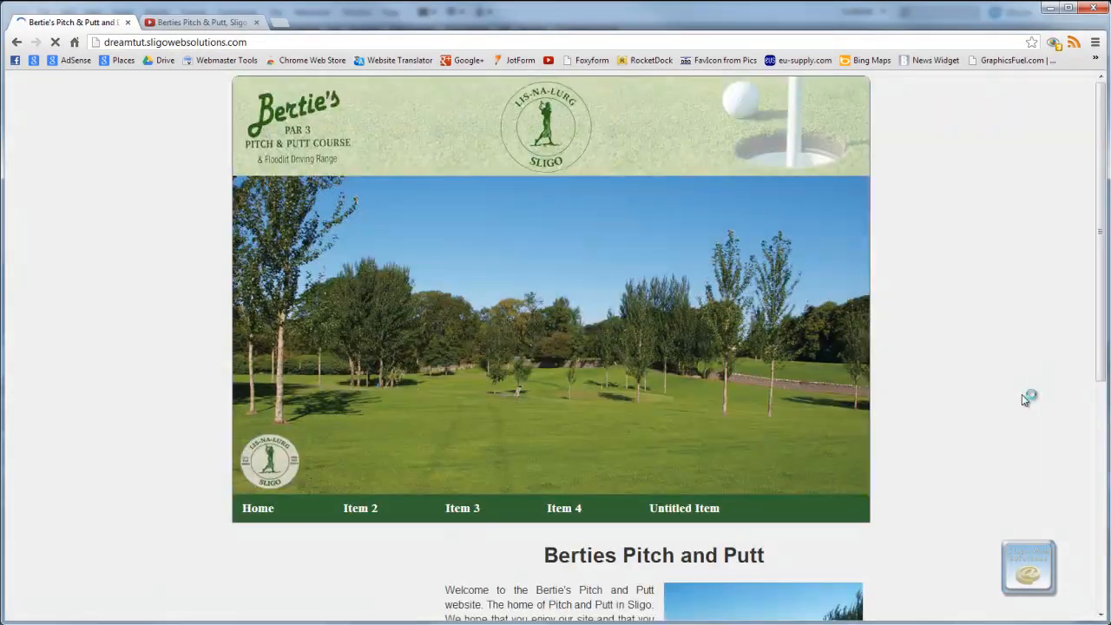
scroll(down, 3)
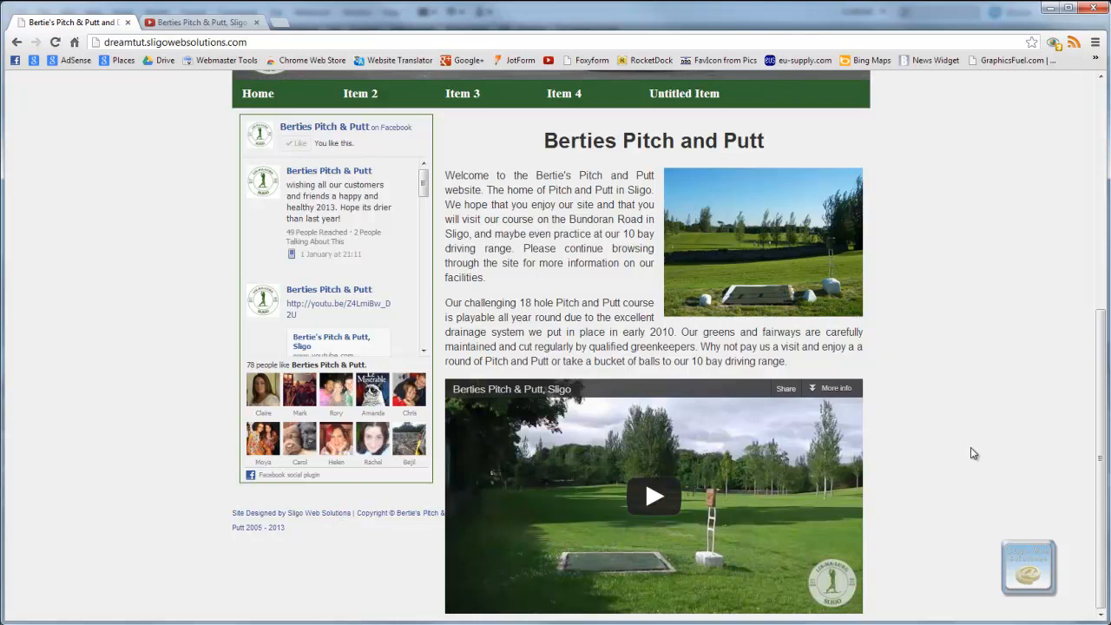
mouse_move(595, 558)
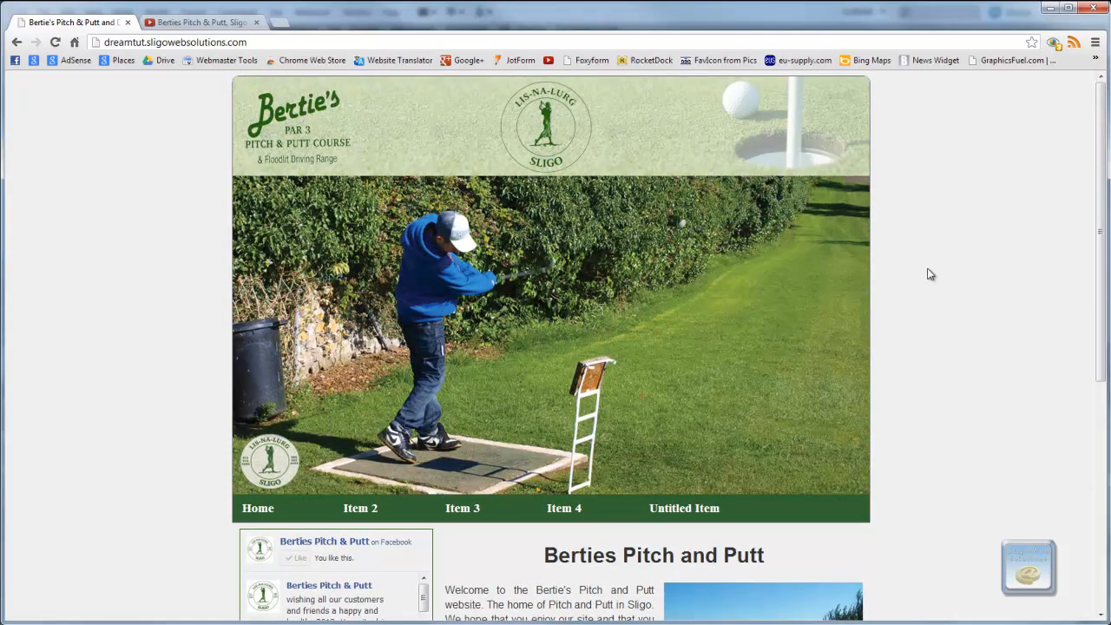
scroll(down, 3)
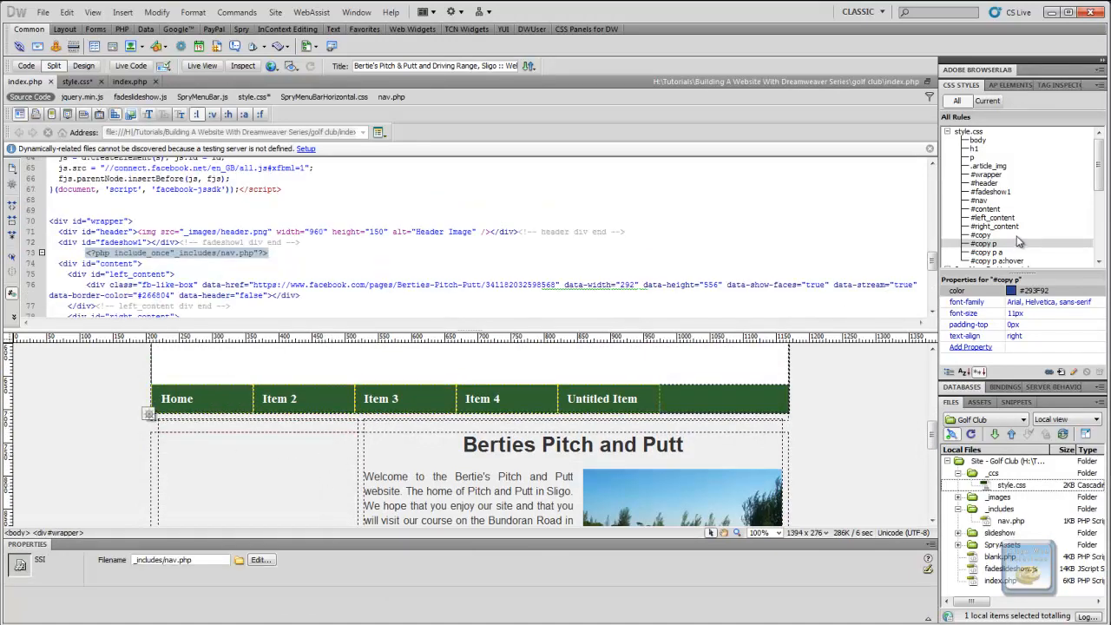
- Add margin-bottom:10px and overflow:auto to the #content rule
click(985, 208)
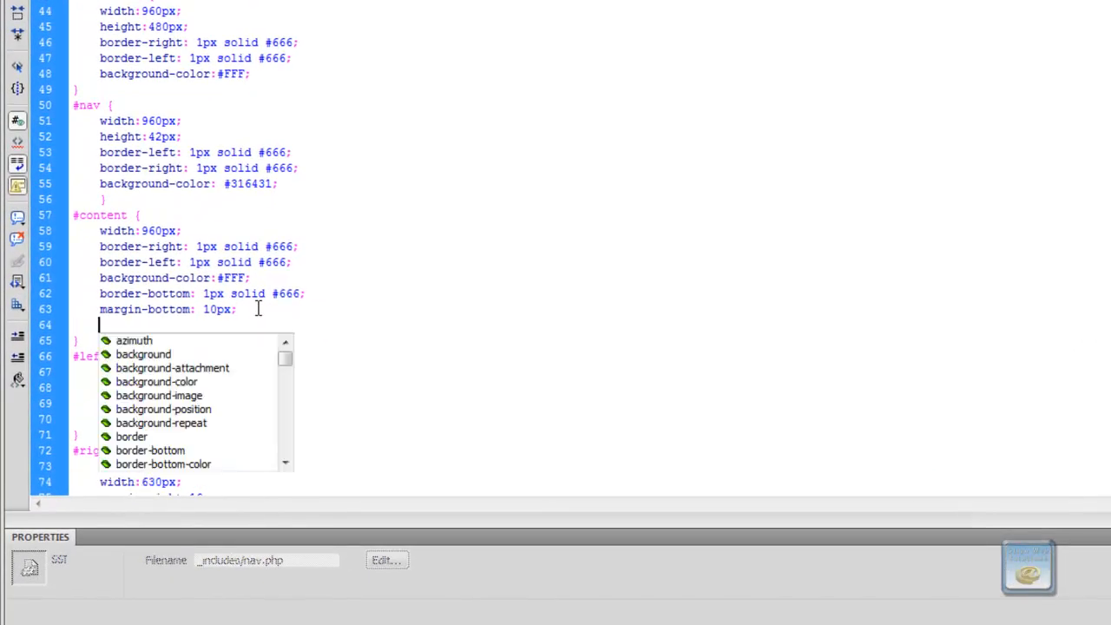
text(overflow:)
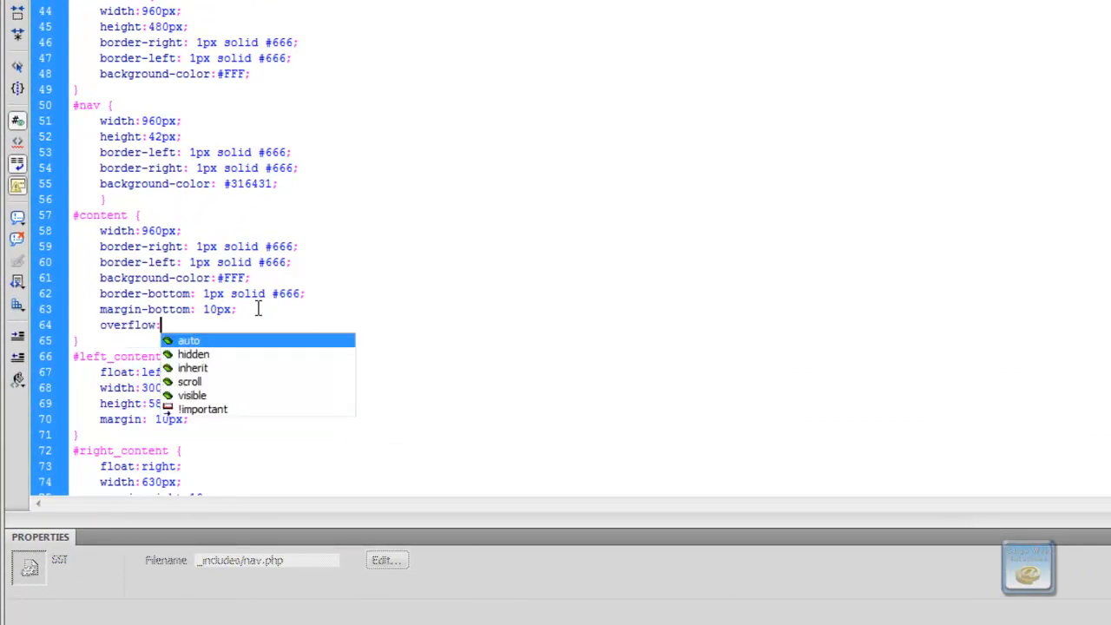
click(188, 340)
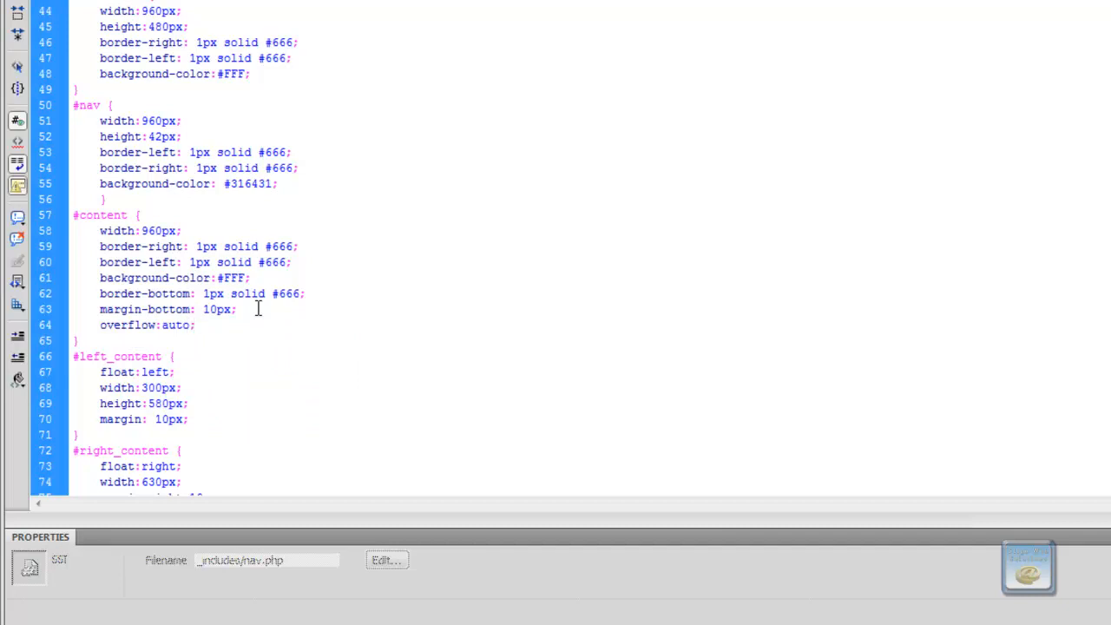
click(196, 325)
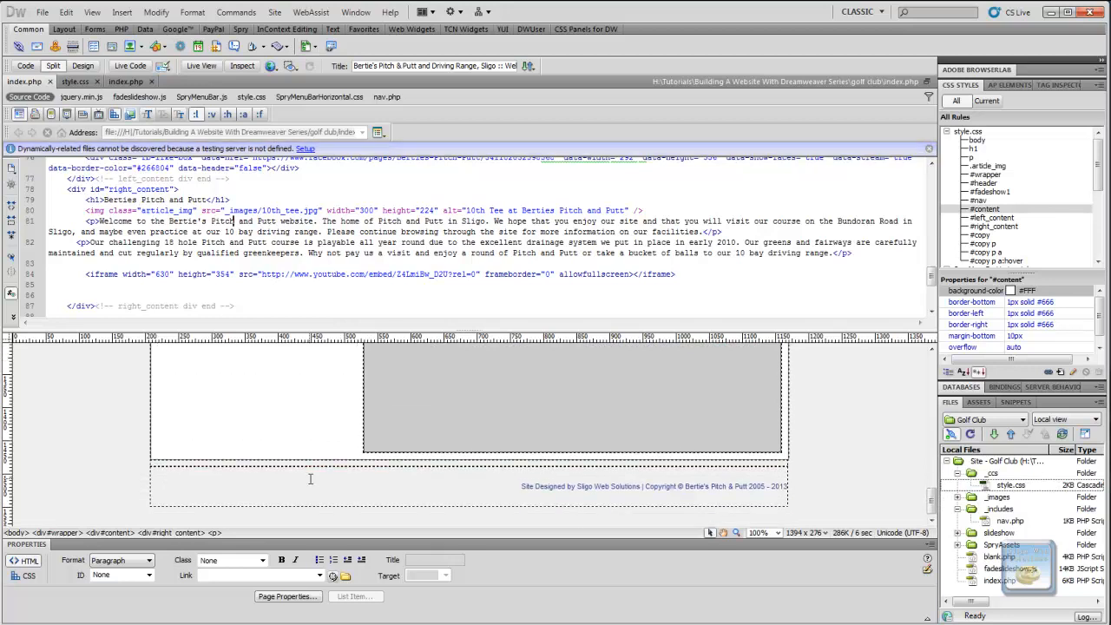
mouse_move(311, 396)
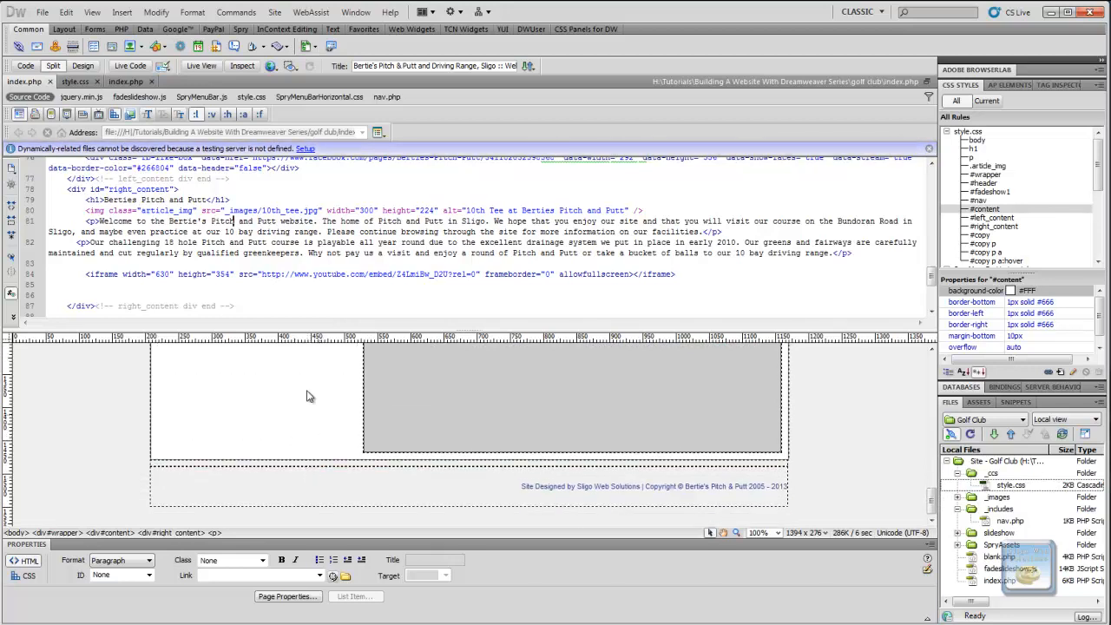
- Upload the edited files to the server, declining dependent files
click(1010, 485)
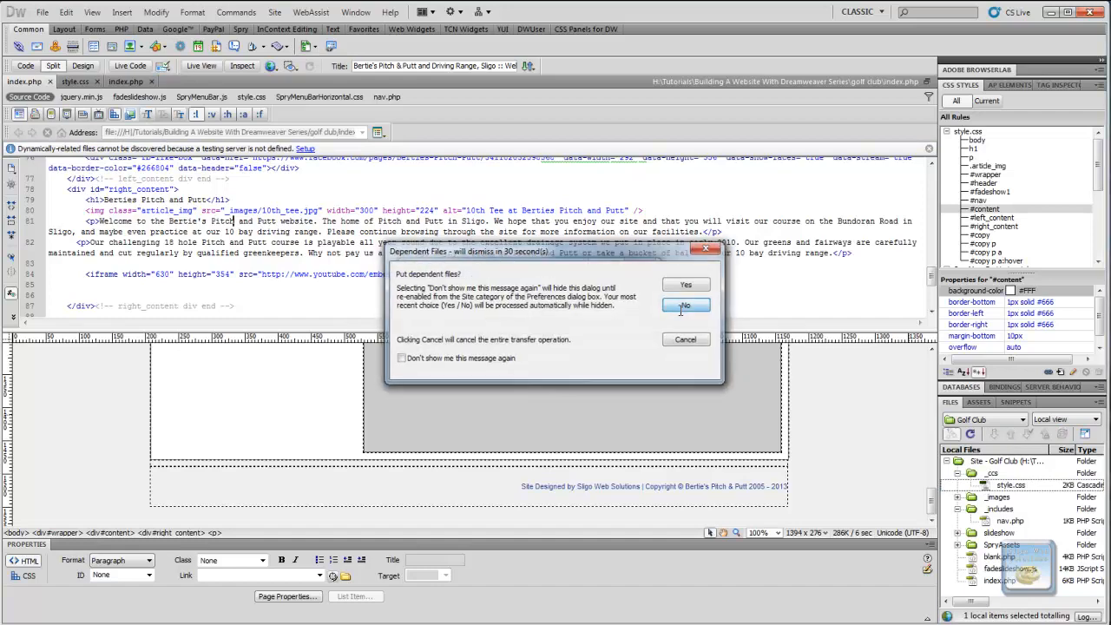
click(686, 306)
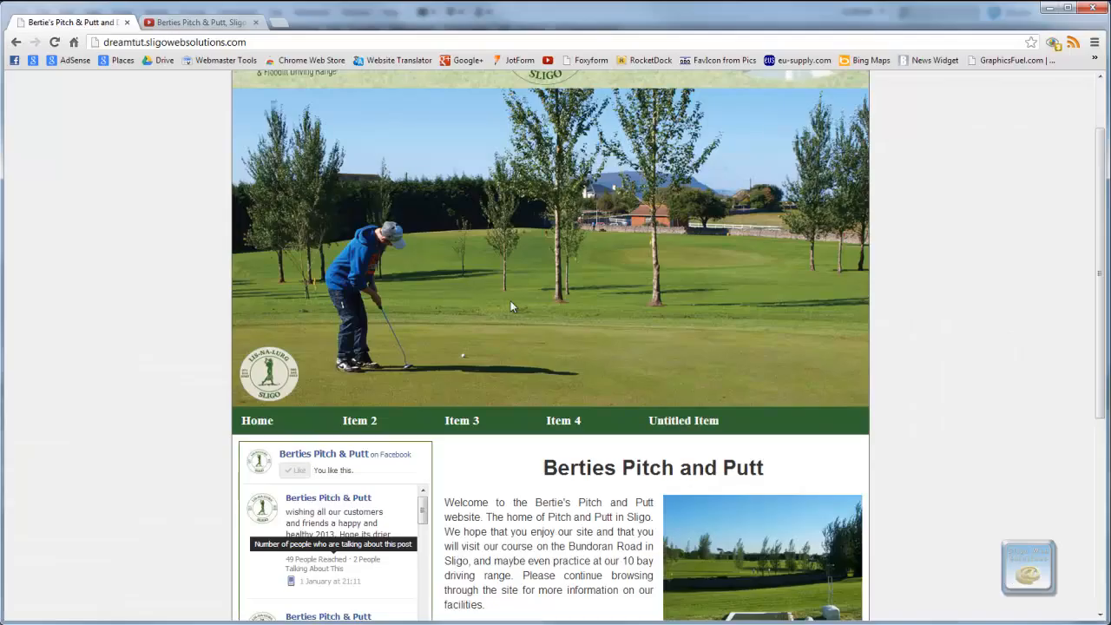
- Scroll the refreshed homepage to check that the content box surrounds the video
scroll(down, 3)
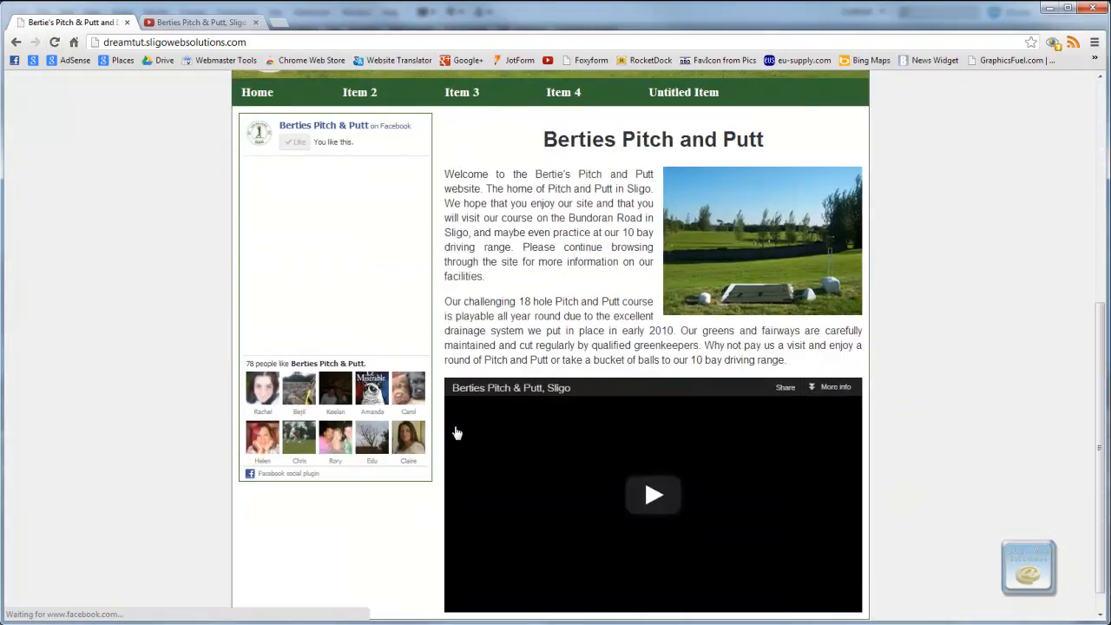